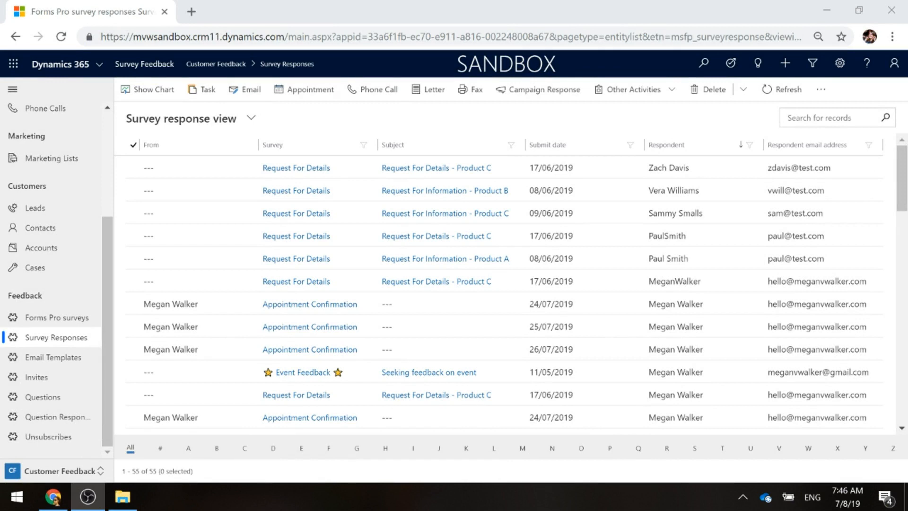
mouse_move(362, 142)
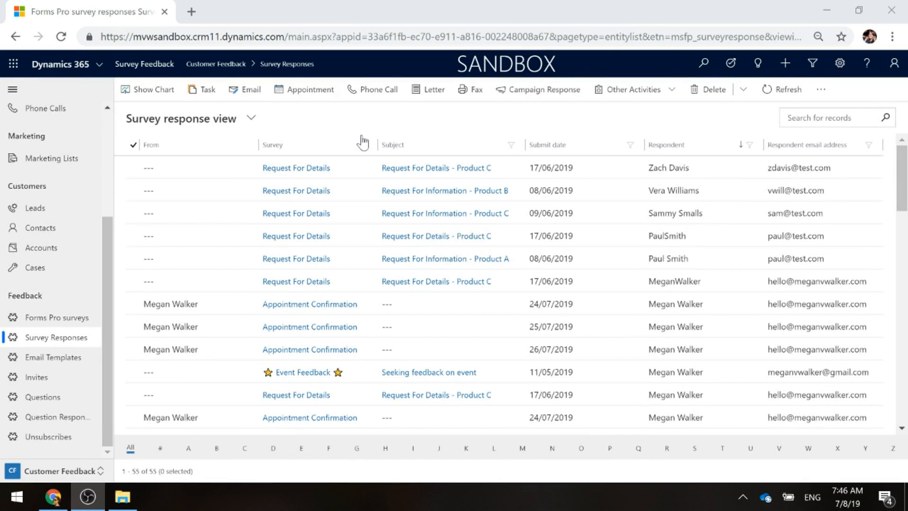
mouse_move(362, 140)
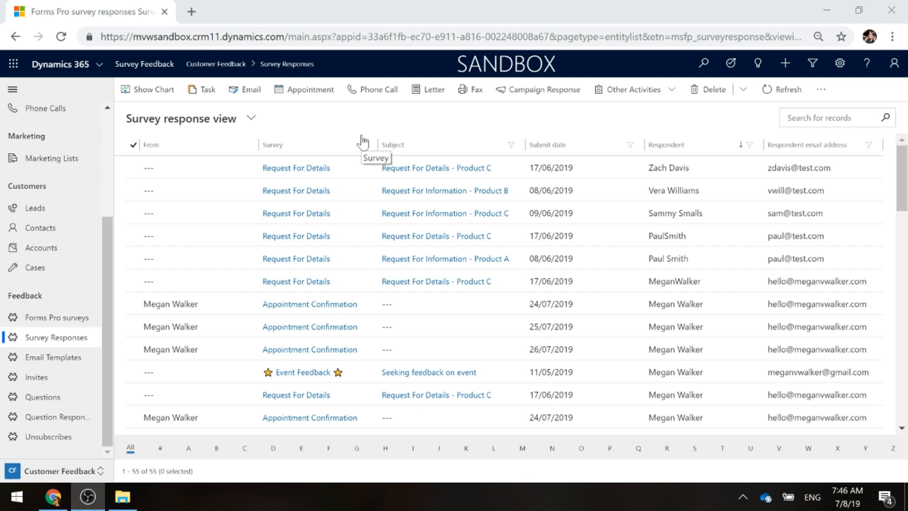
mouse_move(250, 89)
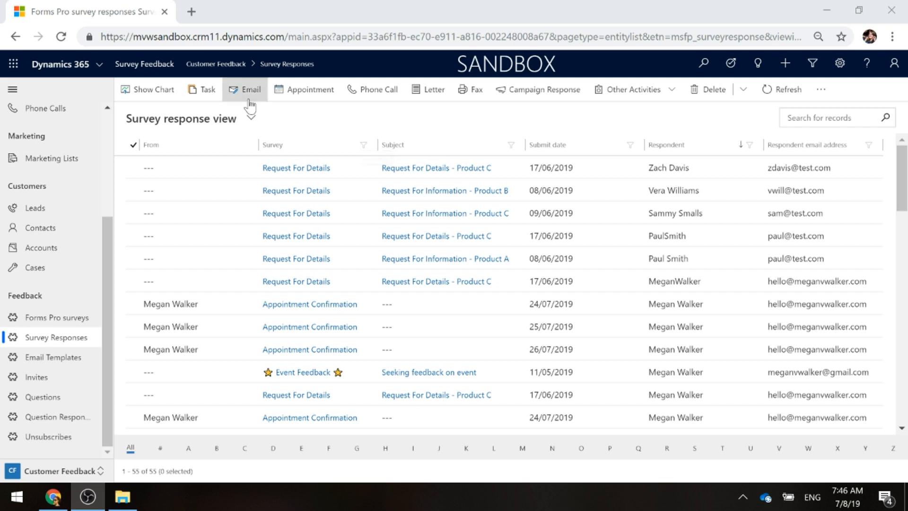
mouse_move(154, 89)
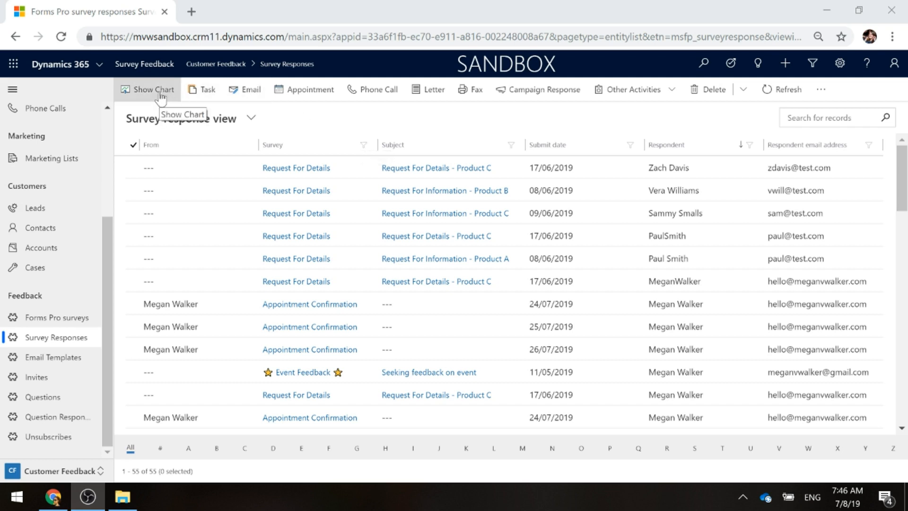
- Display the NPS Score by Survey chart beside the responses list and expand it full size
left_click(153, 89)
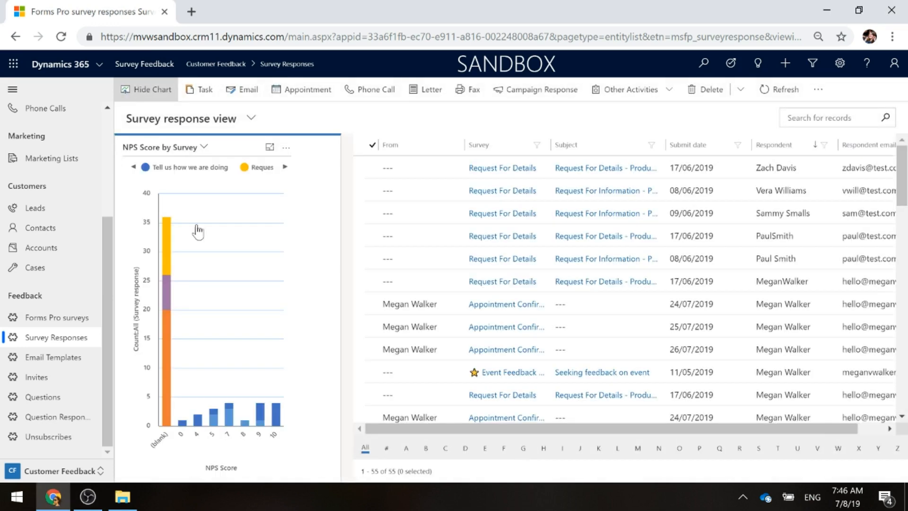
mouse_move(421, 325)
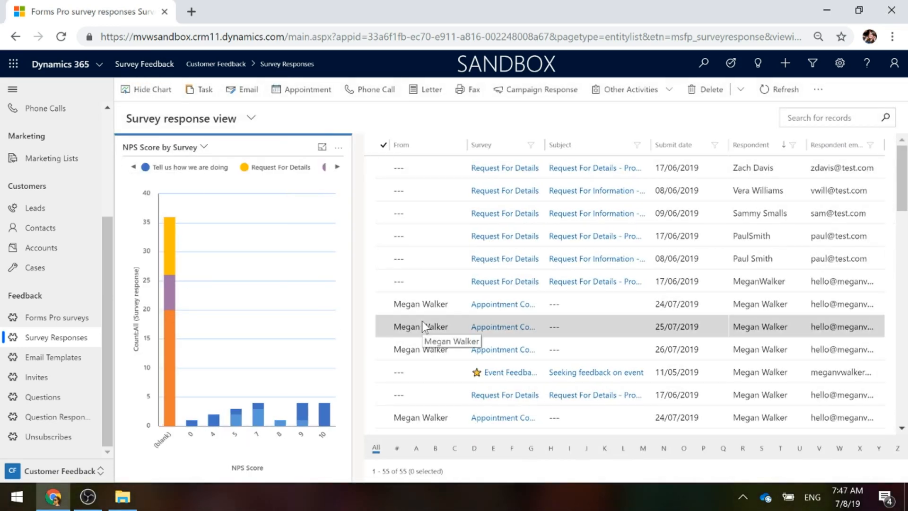
left_click(204, 146)
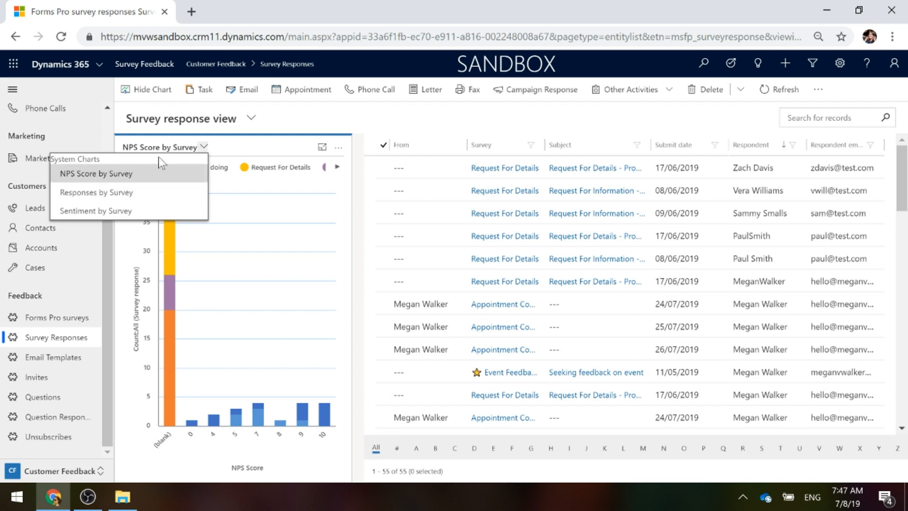
mouse_move(95, 174)
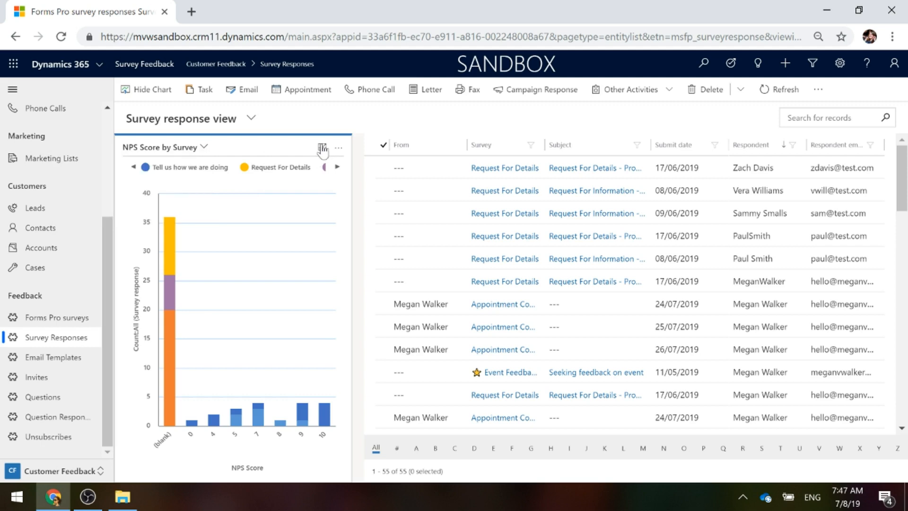
left_click(322, 148)
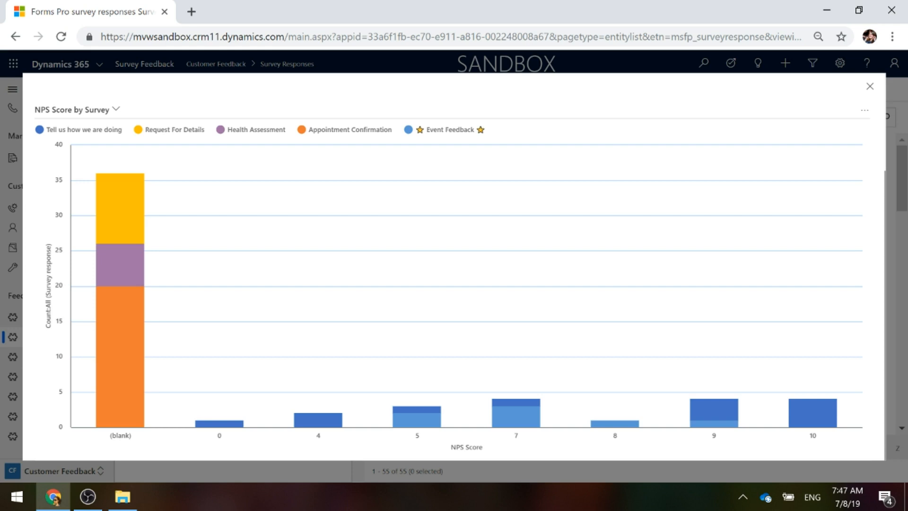
mouse_move(237, 423)
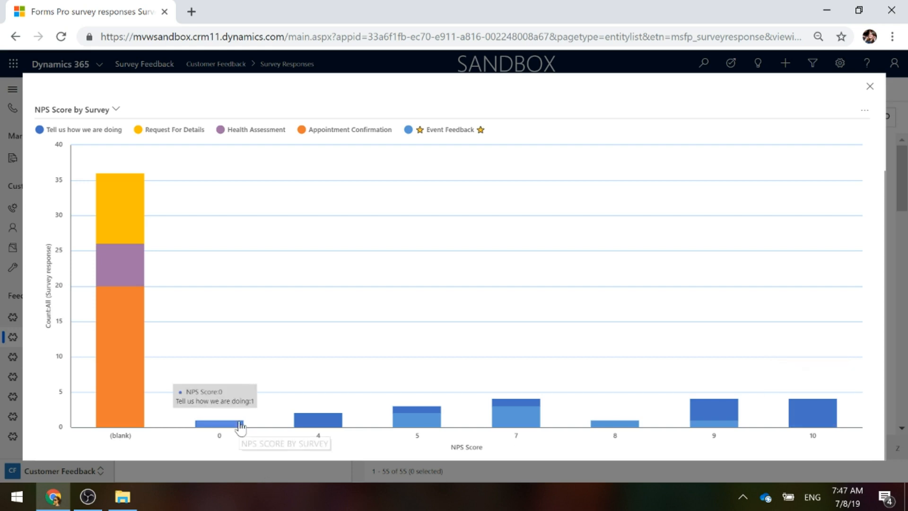
mouse_move(443, 425)
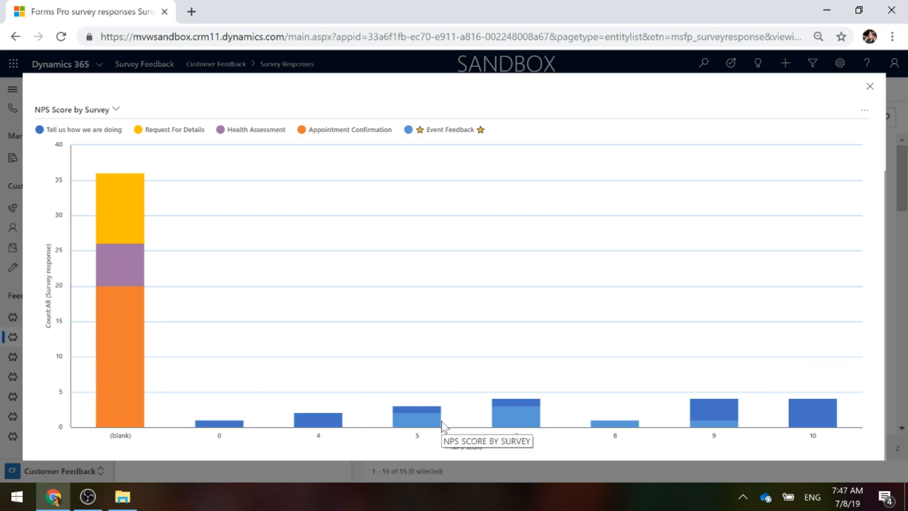
mouse_move(511, 417)
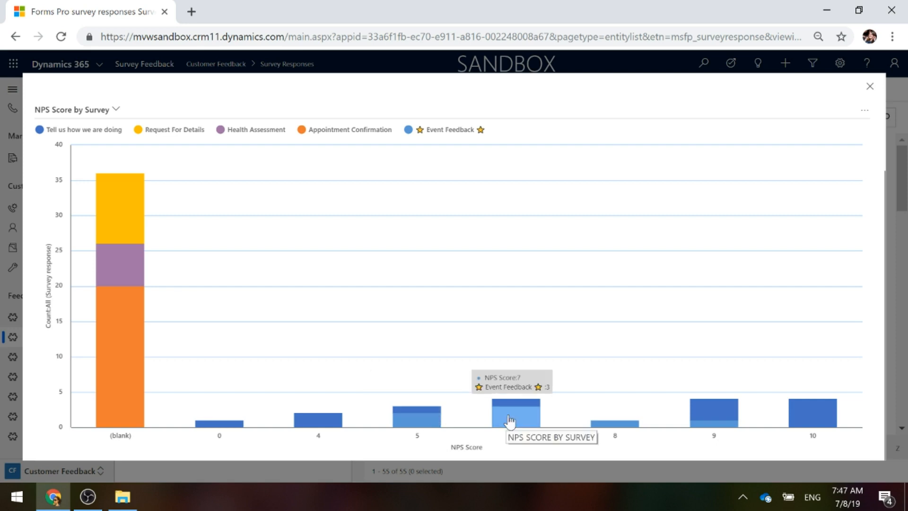
mouse_move(879, 438)
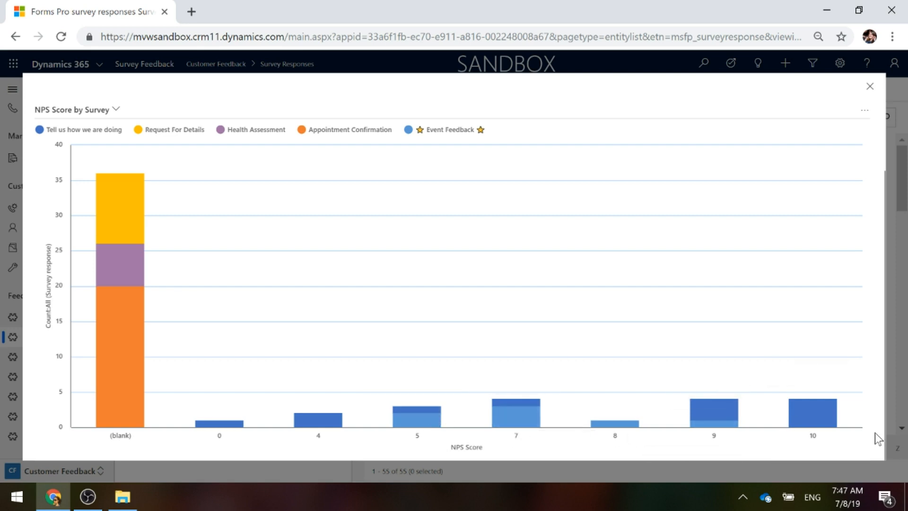
mouse_move(869, 85)
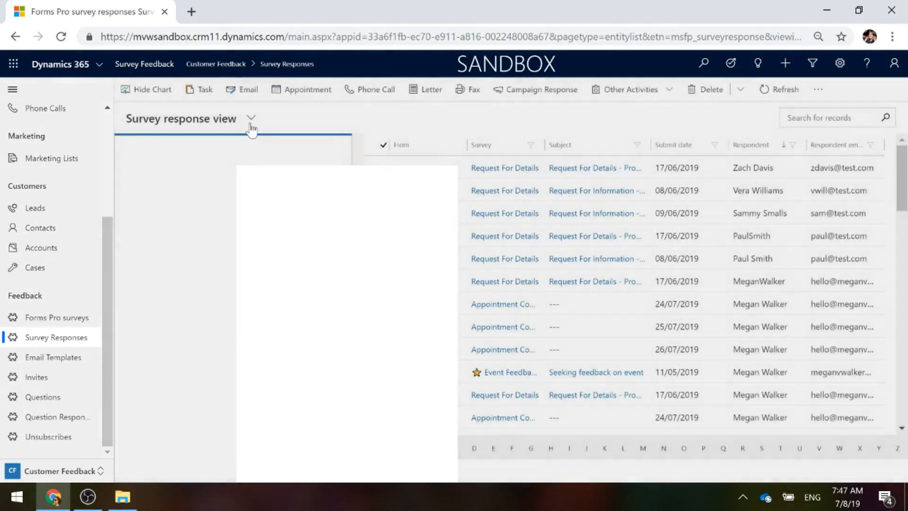
- Switch the side chart to the Responses by Survey pie, view it expanded, then close it
left_click(204, 147)
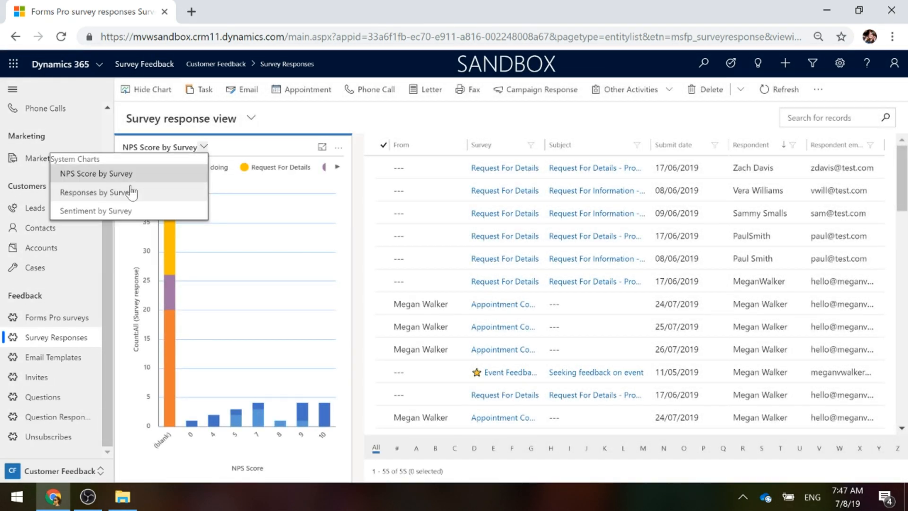
left_click(101, 191)
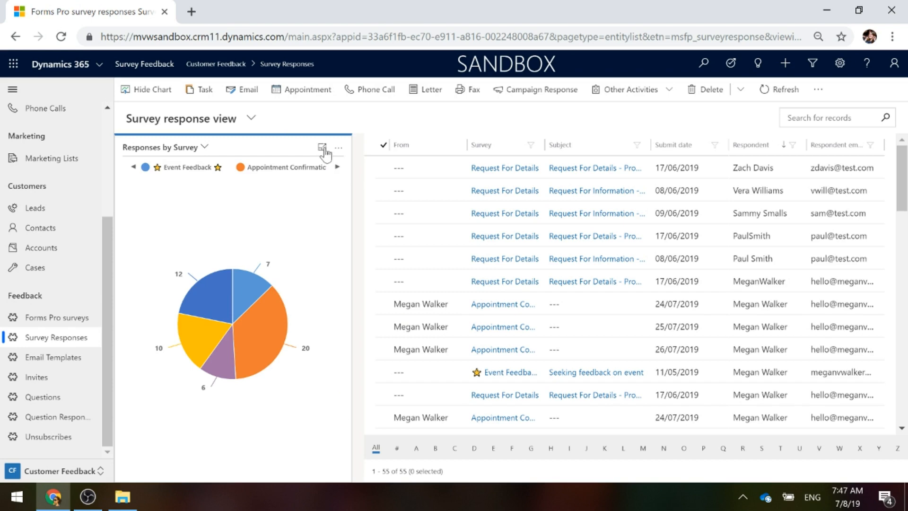
left_click(322, 146)
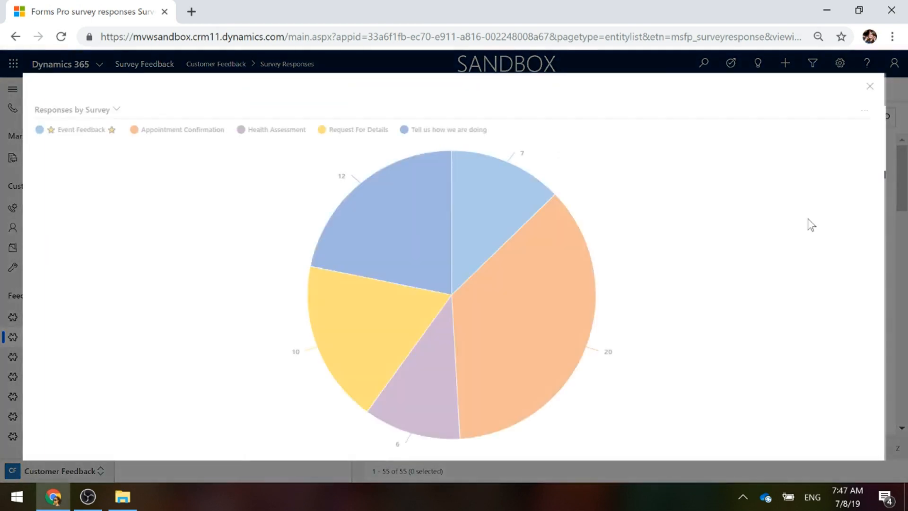
mouse_move(797, 255)
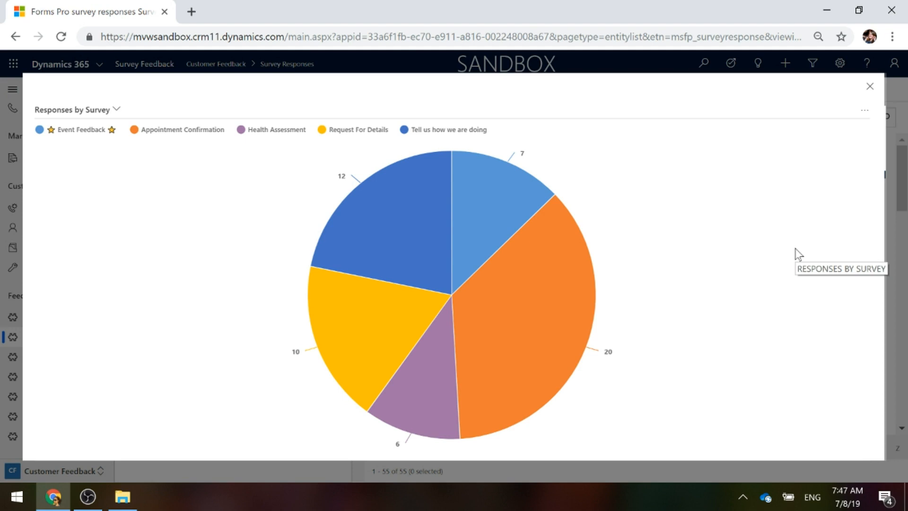
mouse_move(850, 106)
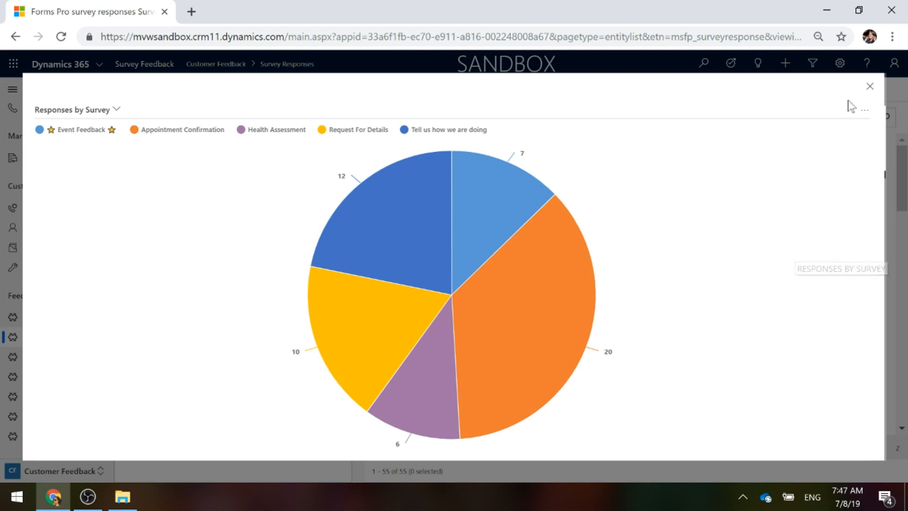
left_click(869, 86)
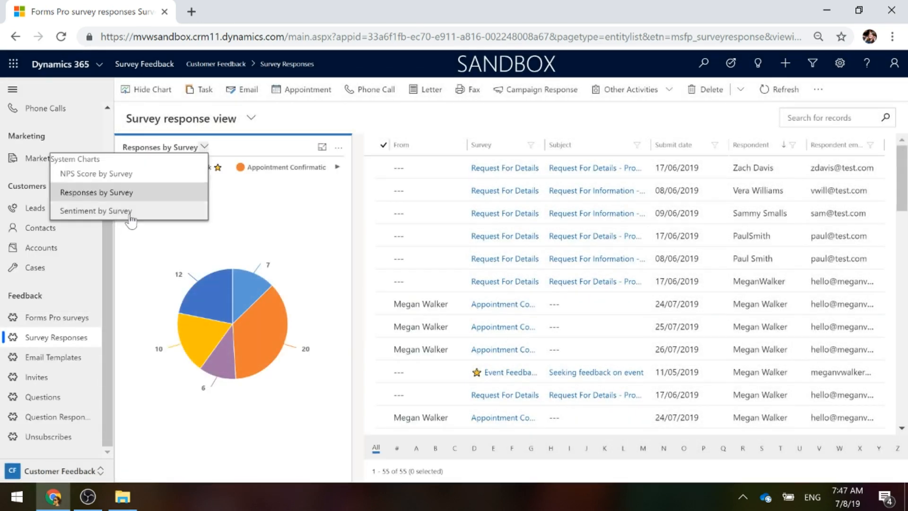
- Review the expanded Sentiment by Survey chart, then open the Active Contacts list
left_click(96, 209)
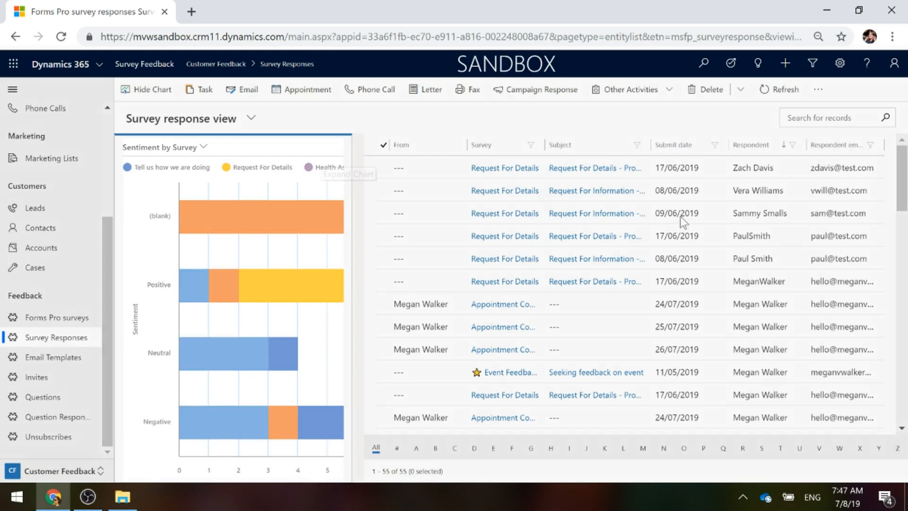
left_click(347, 173)
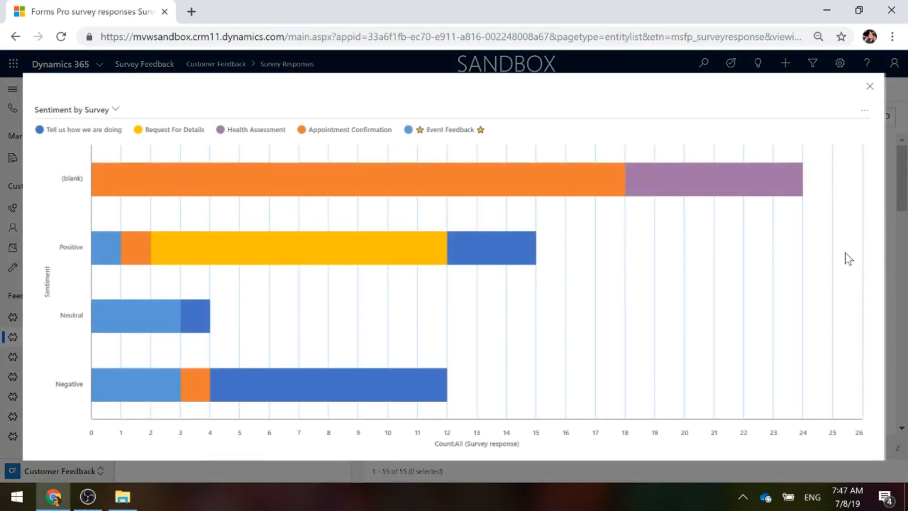
mouse_move(846, 253)
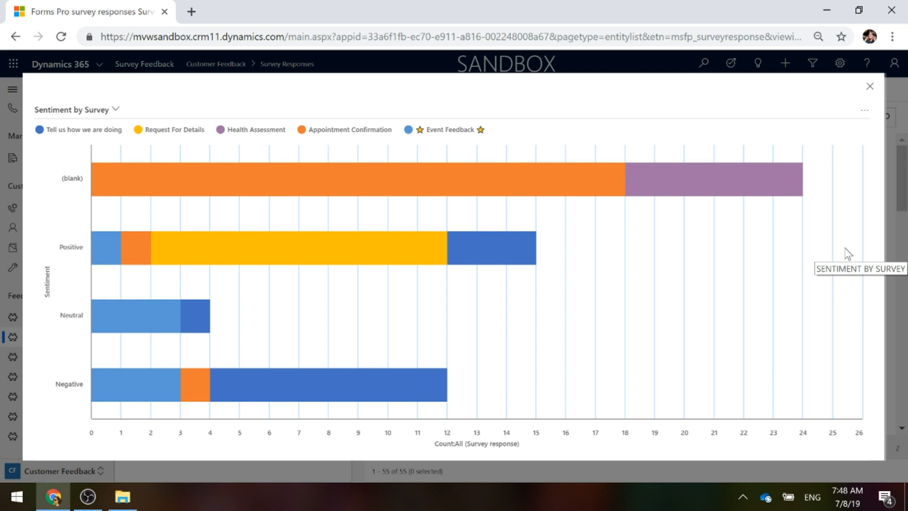
mouse_move(322, 255)
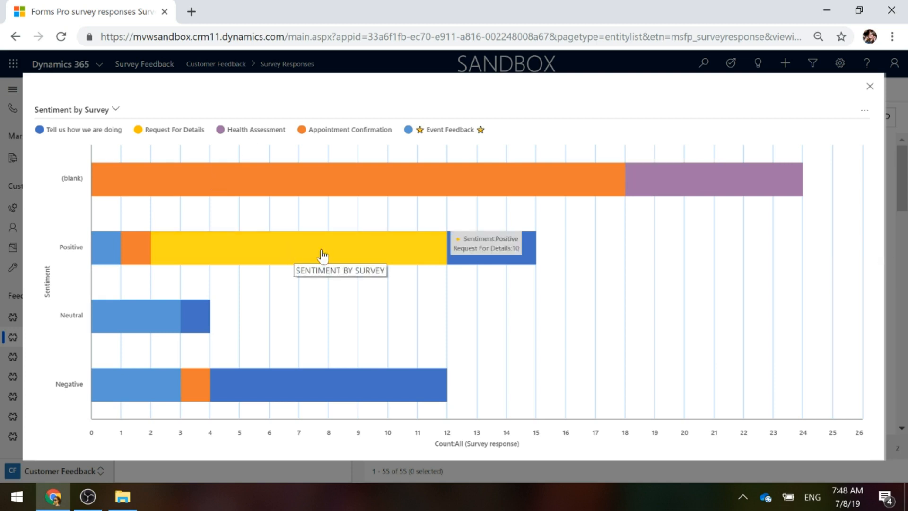
mouse_move(103, 345)
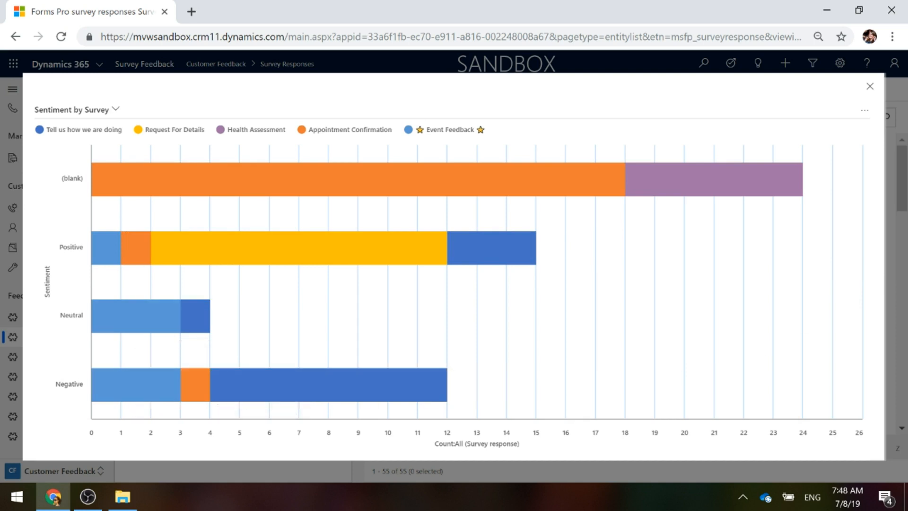
left_click(869, 86)
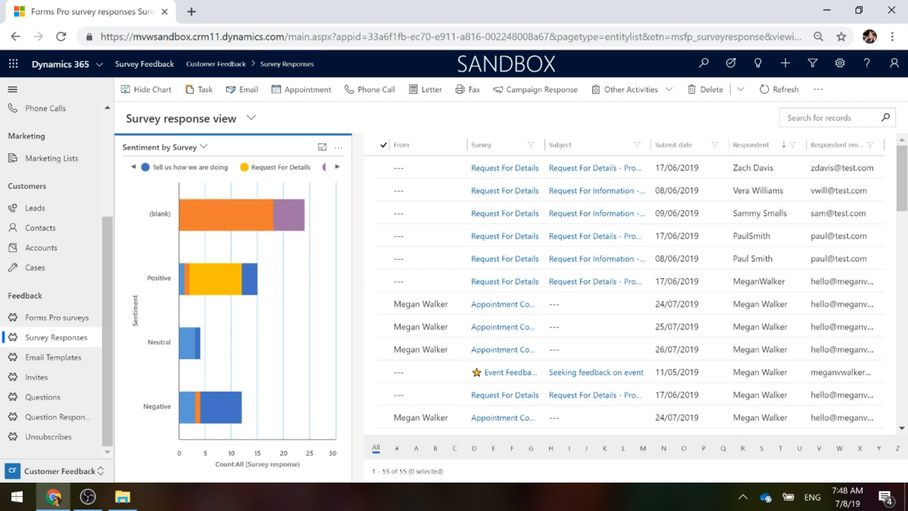
left_click(41, 227)
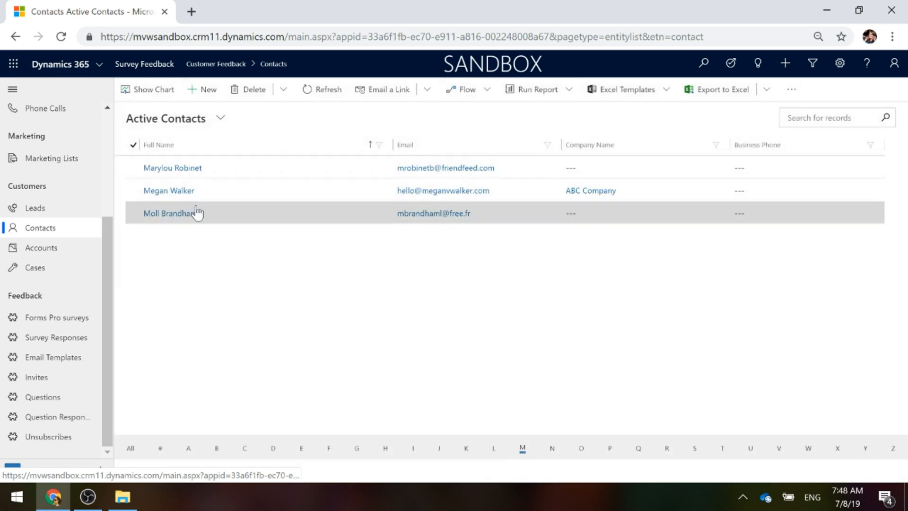
- Open Megan Walker's contact record and scroll through the Survey Feedback tab's Responses and Sentiment charts
left_click(169, 190)
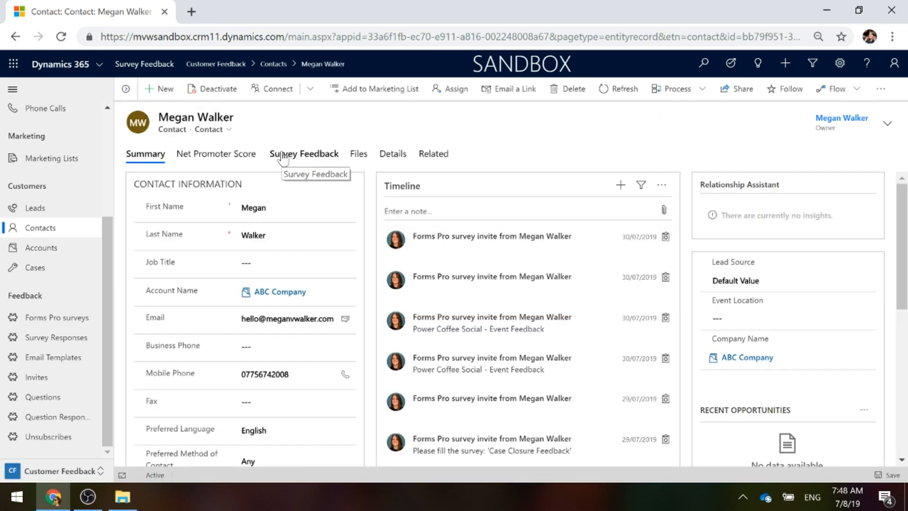
left_click(304, 154)
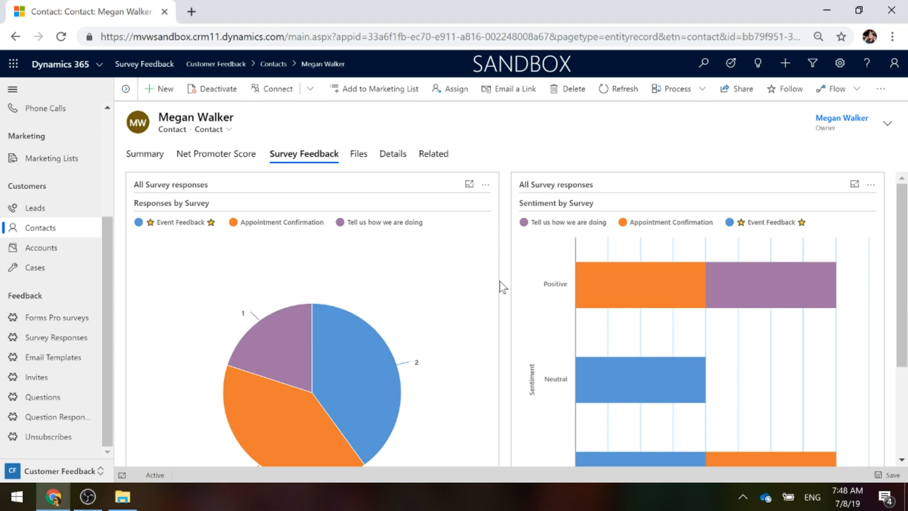
scroll("down", 3)
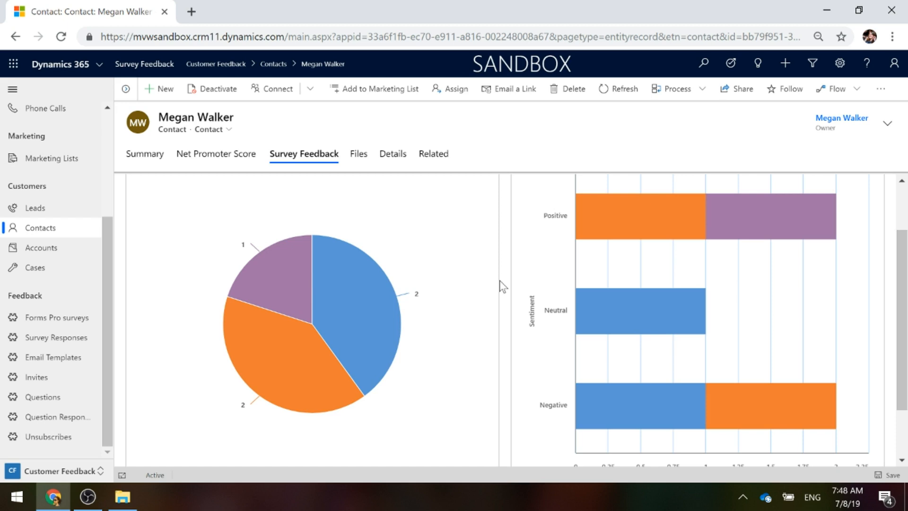
mouse_move(349, 325)
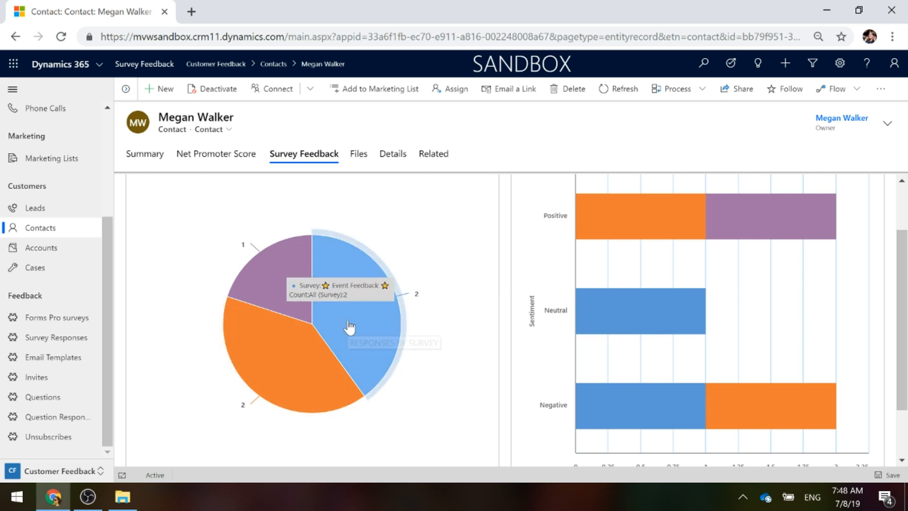
mouse_move(593, 322)
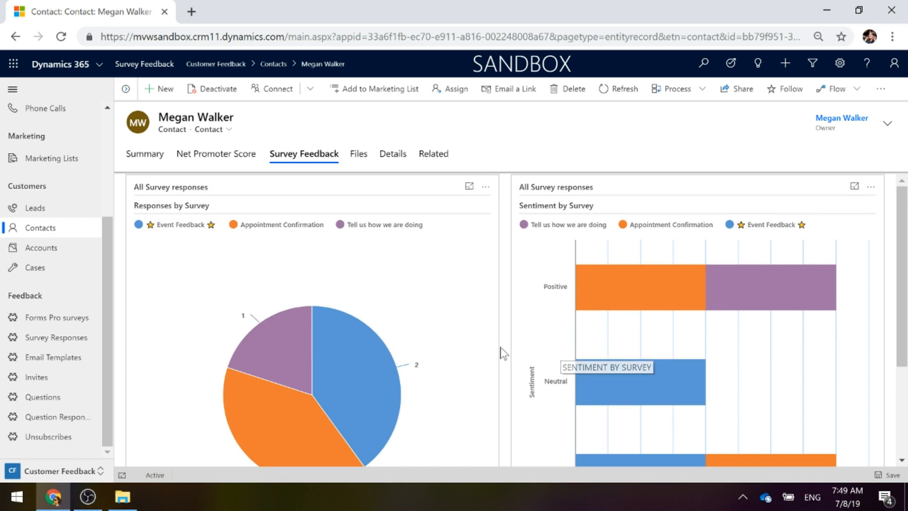
mouse_move(523, 375)
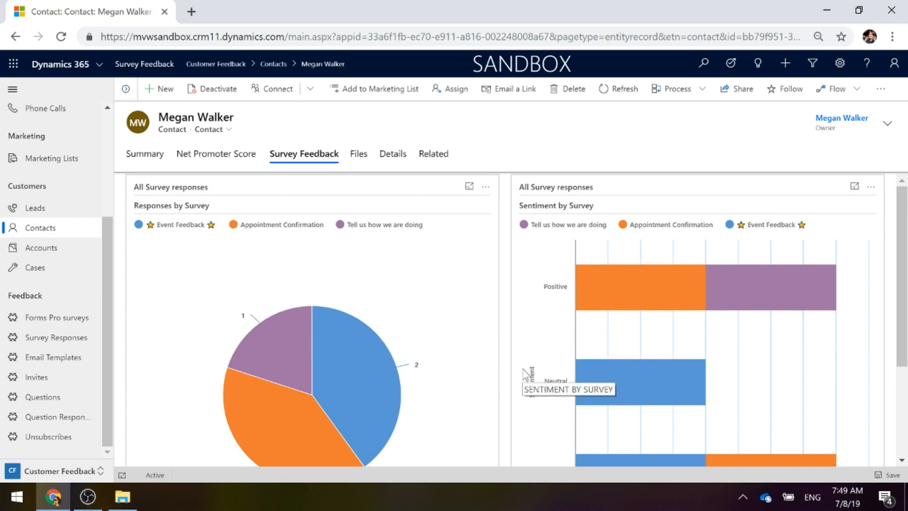
scroll("down", 3)
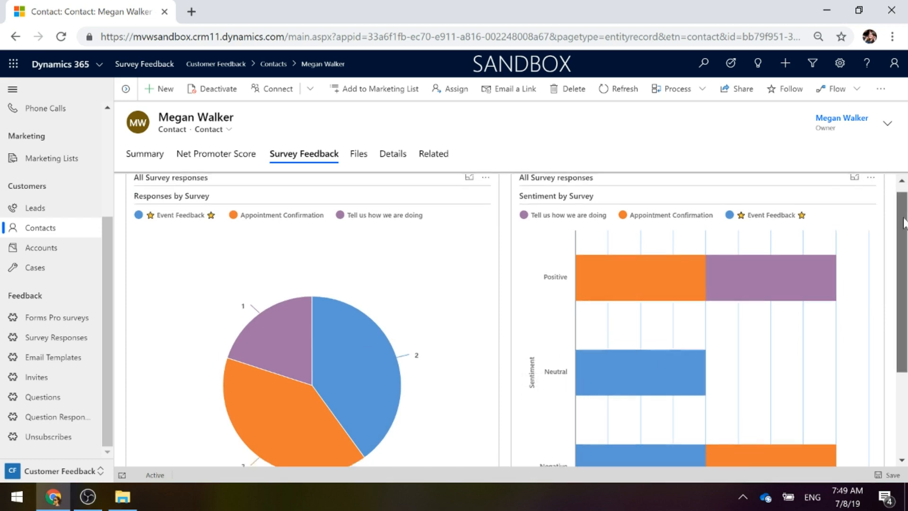
scroll("down", 3)
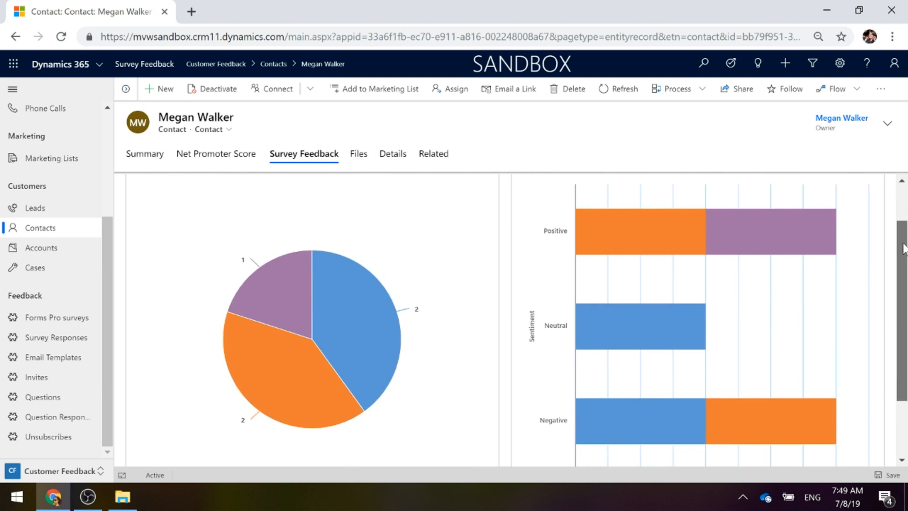
scroll("up", 3)
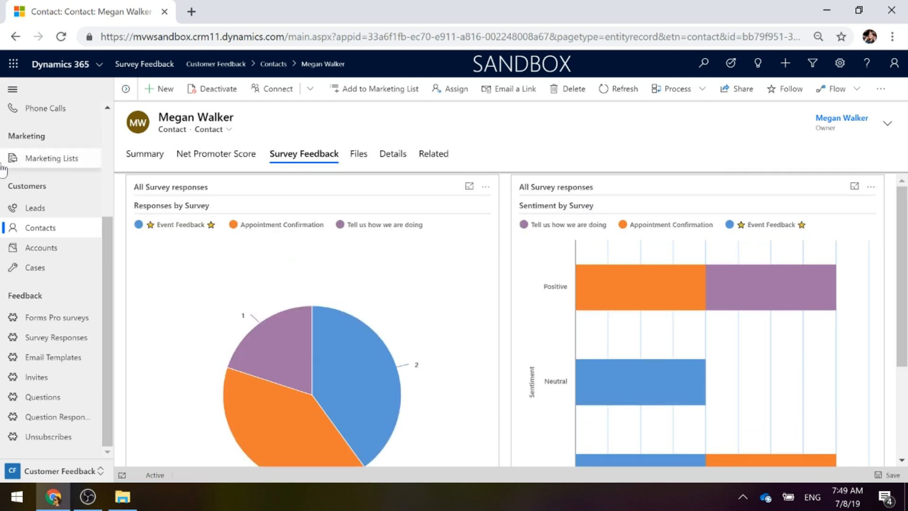
scroll("up", 3)
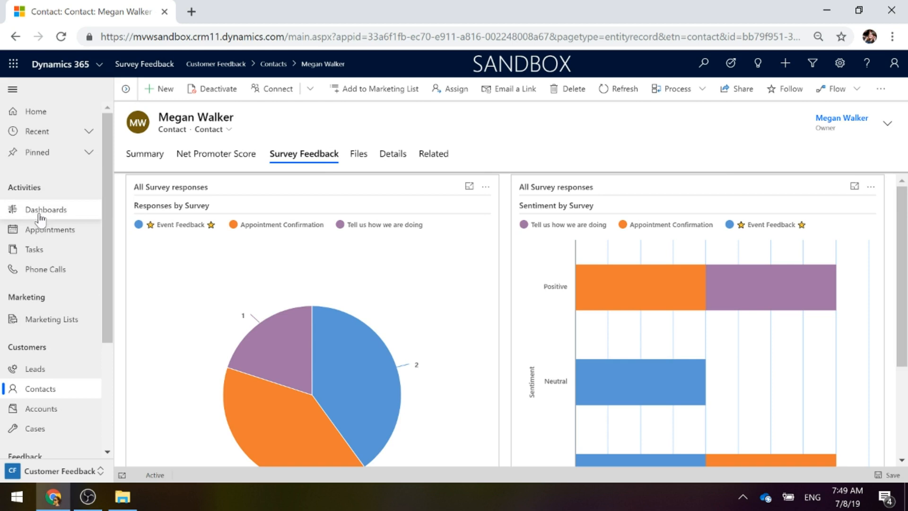
- Open the Forms Pro Survey Responses dashboard and scroll to the Sentiment and NPS Score charts
left_click(46, 209)
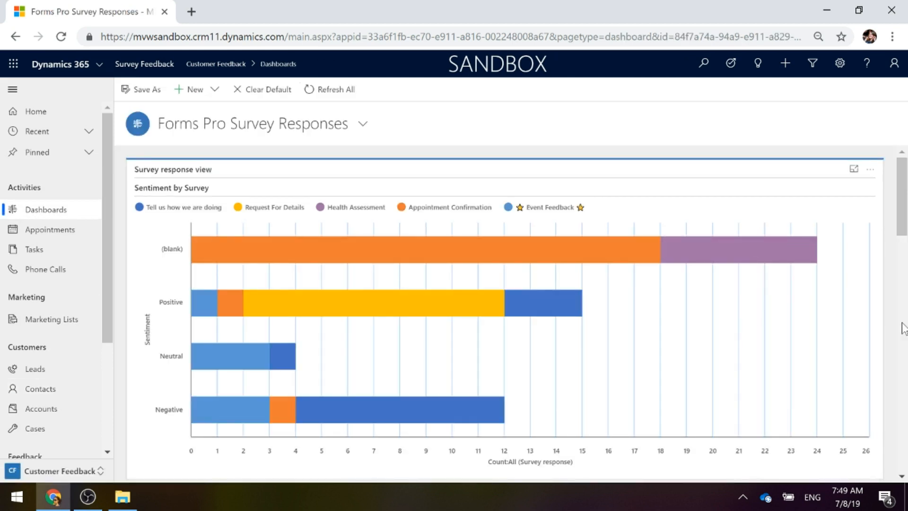
mouse_move(843, 307)
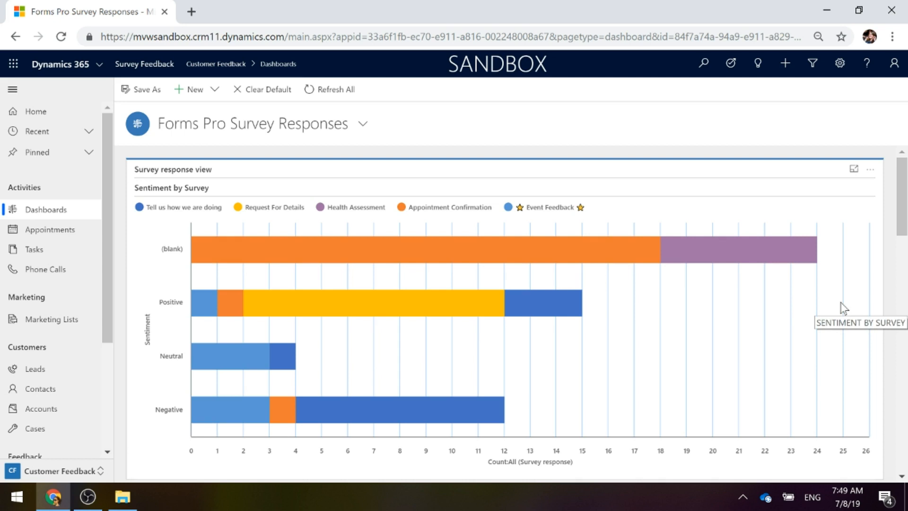
mouse_move(838, 312)
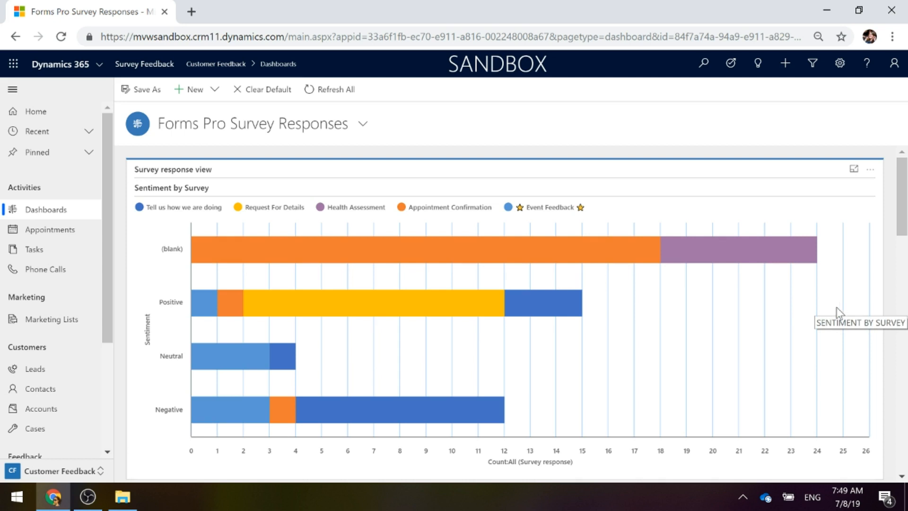
mouse_move(864, 259)
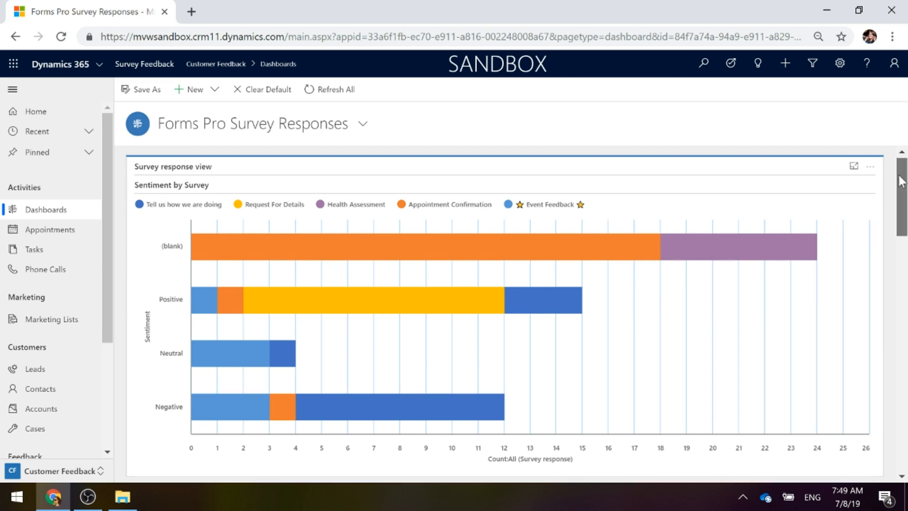
scroll("down", 3)
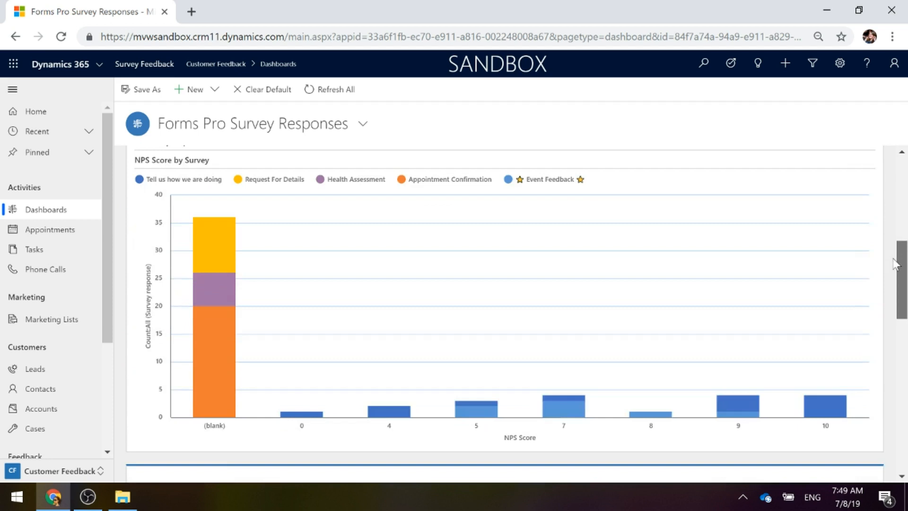
scroll("down", 3)
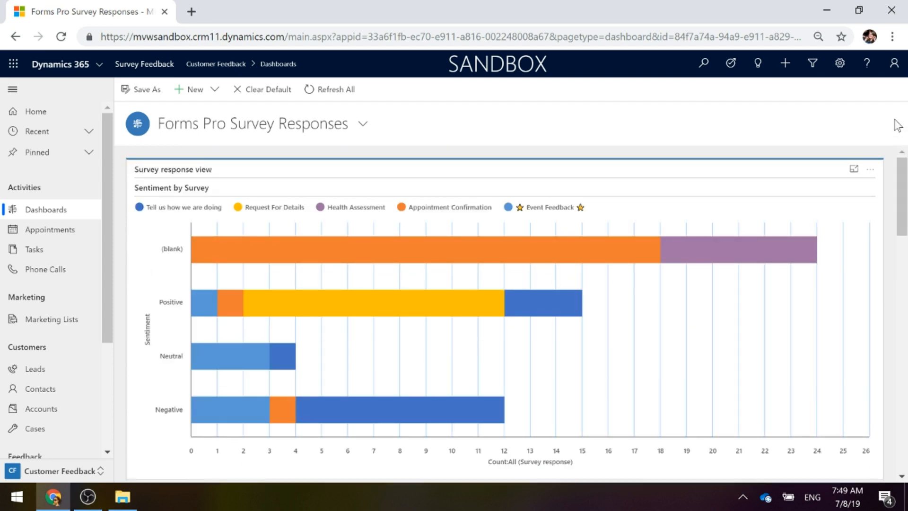